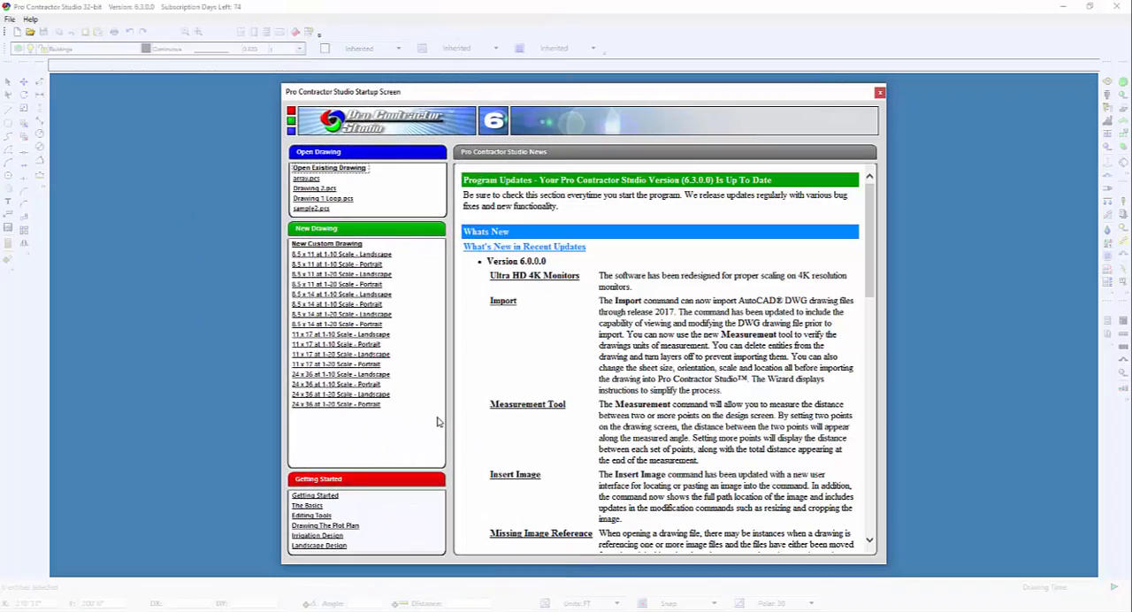
mouse_move(438, 421)
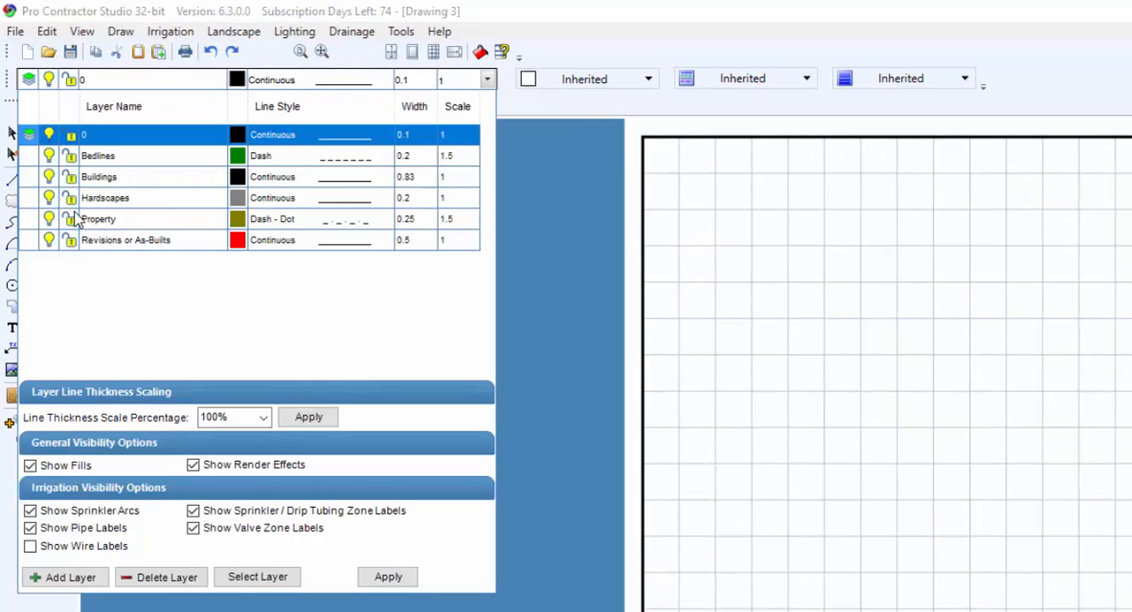
Make Buildings the current layer from the layer dropdown
click(99, 177)
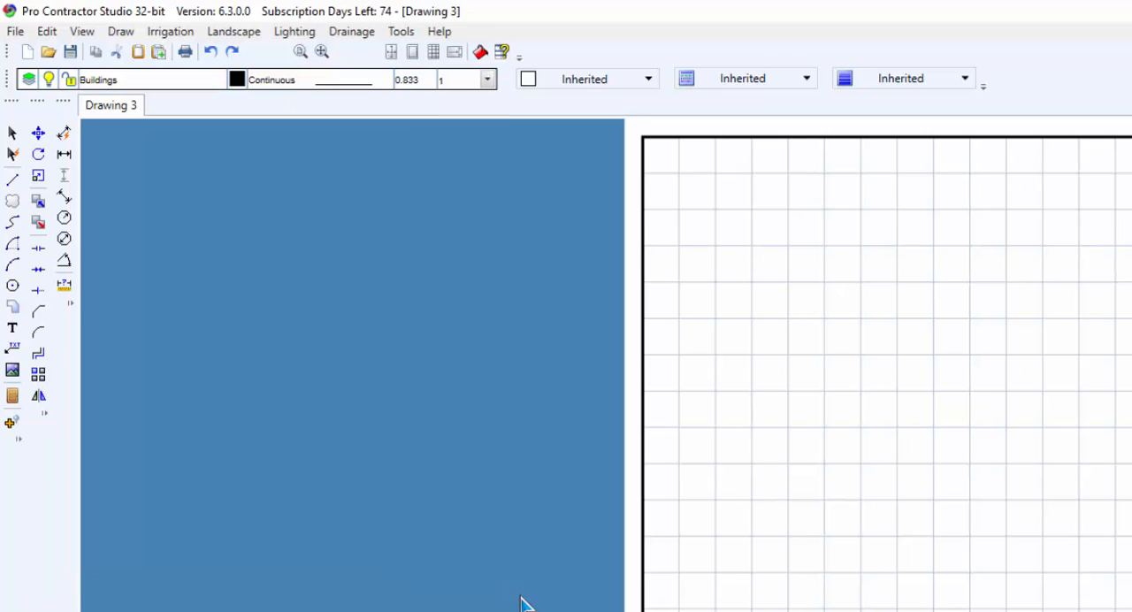
mouse_move(382, 457)
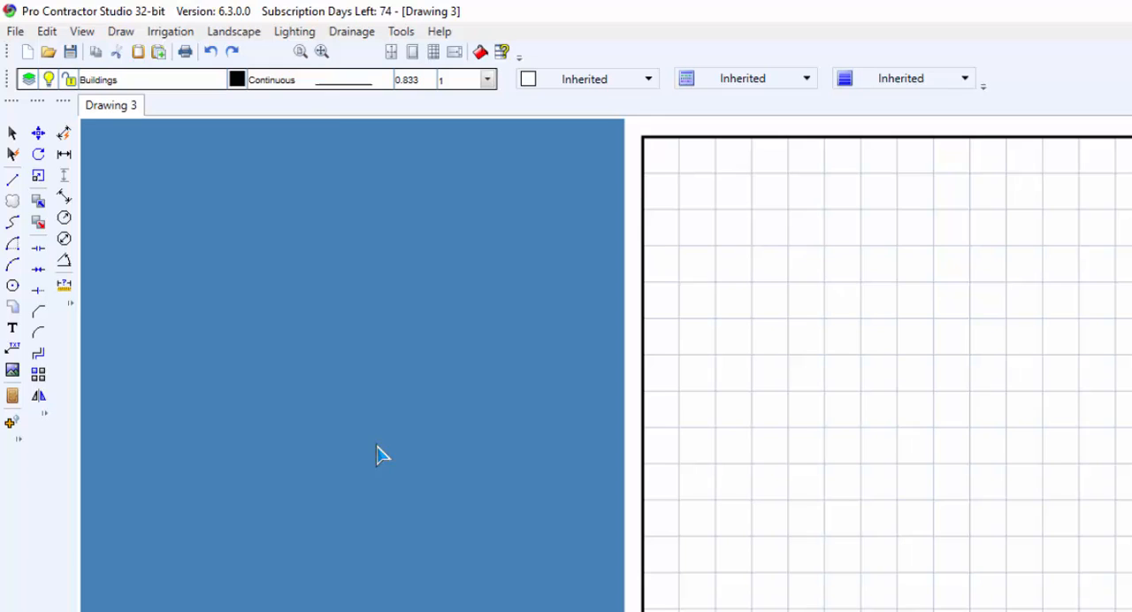
Start the Line command from the Draw menu
click(120, 32)
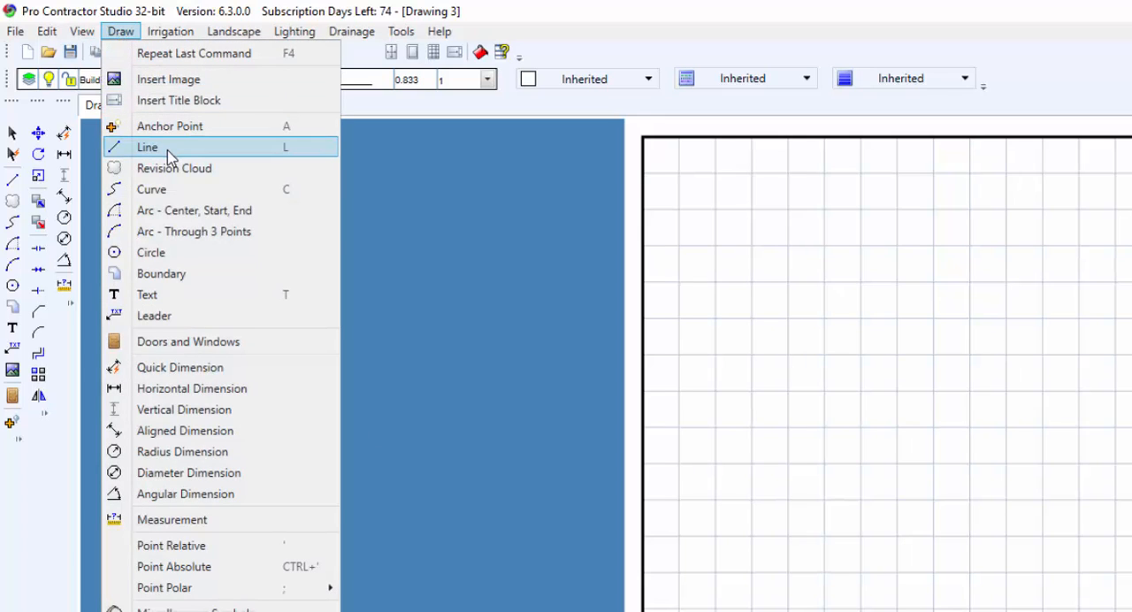
click(148, 147)
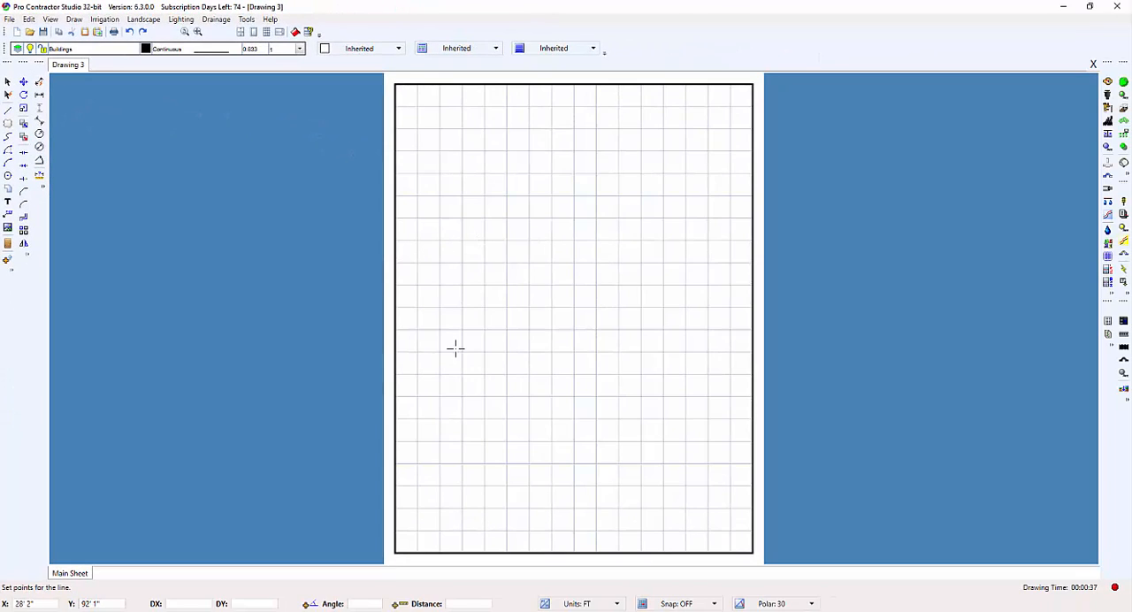
mouse_move(439, 351)
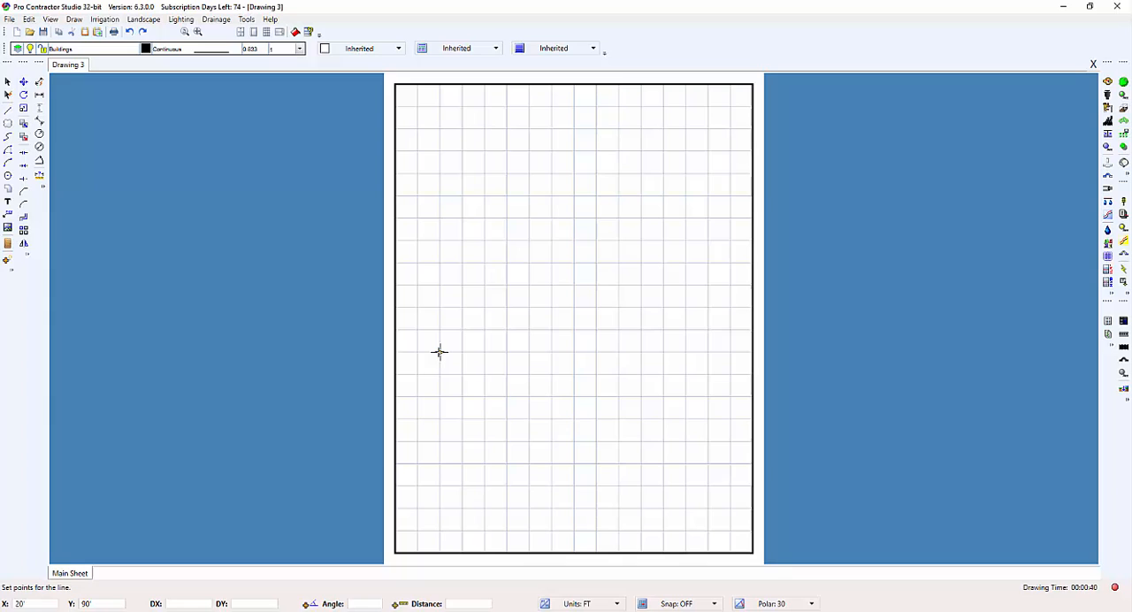
Set the starting corner and lay down bottom walls of 11 ft, 2 ft and 5.25 ft by polar entry
click(438, 352)
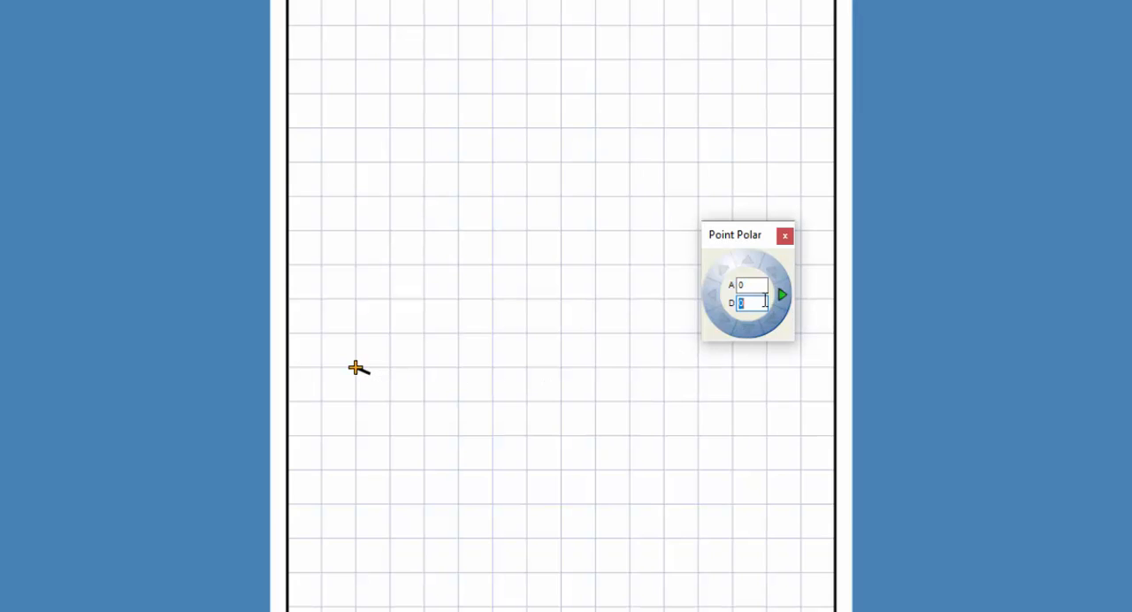
mouse_move(774, 304)
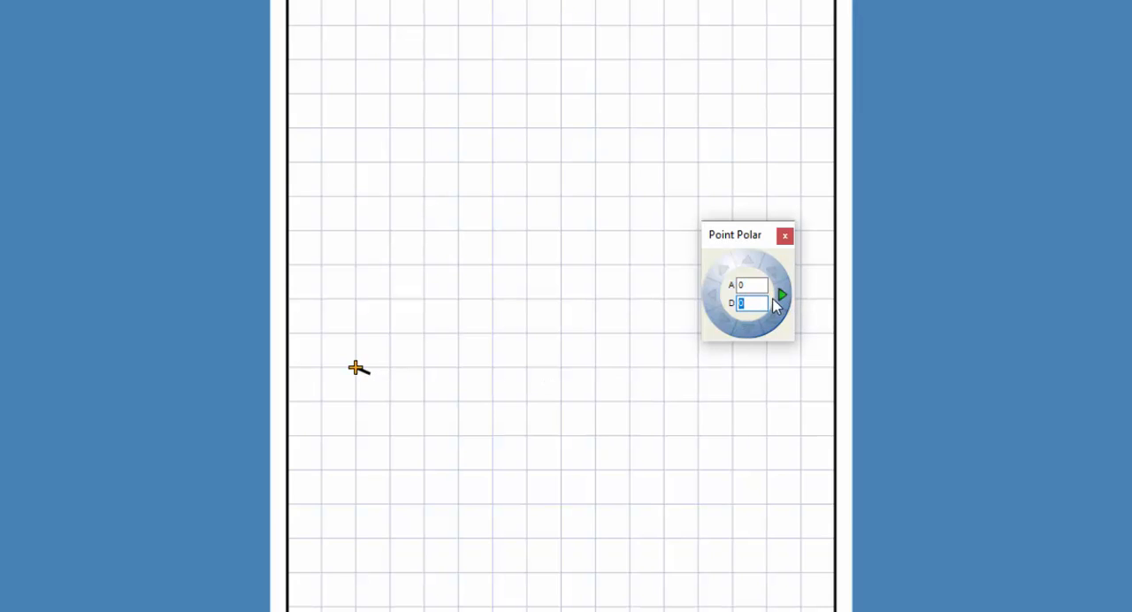
mouse_move(524, 377)
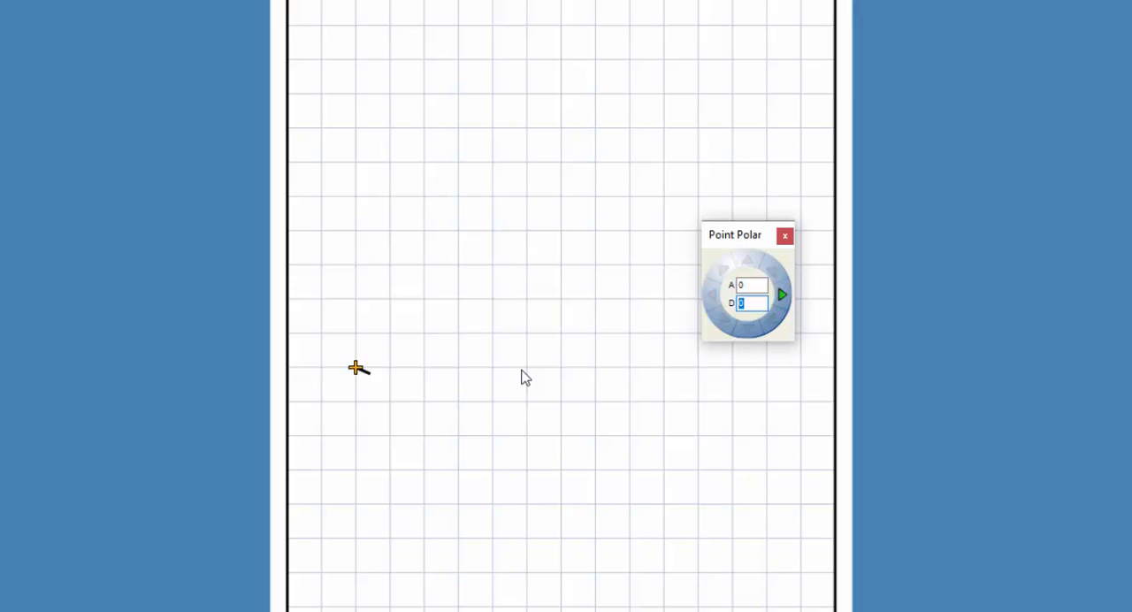
text(11)
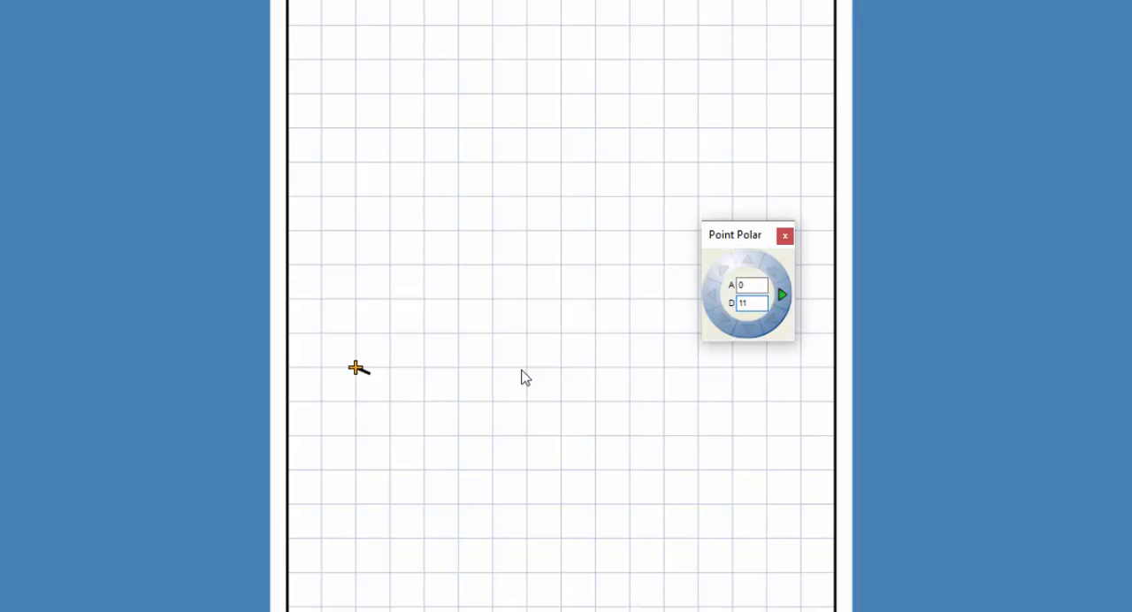
click(750, 303)
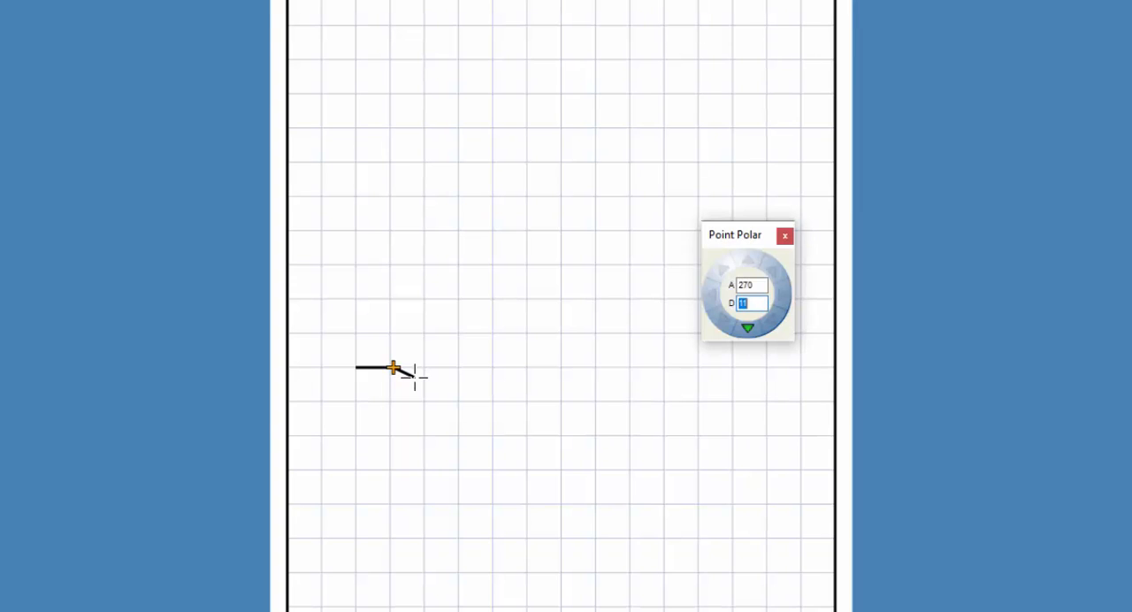
text(2.6)
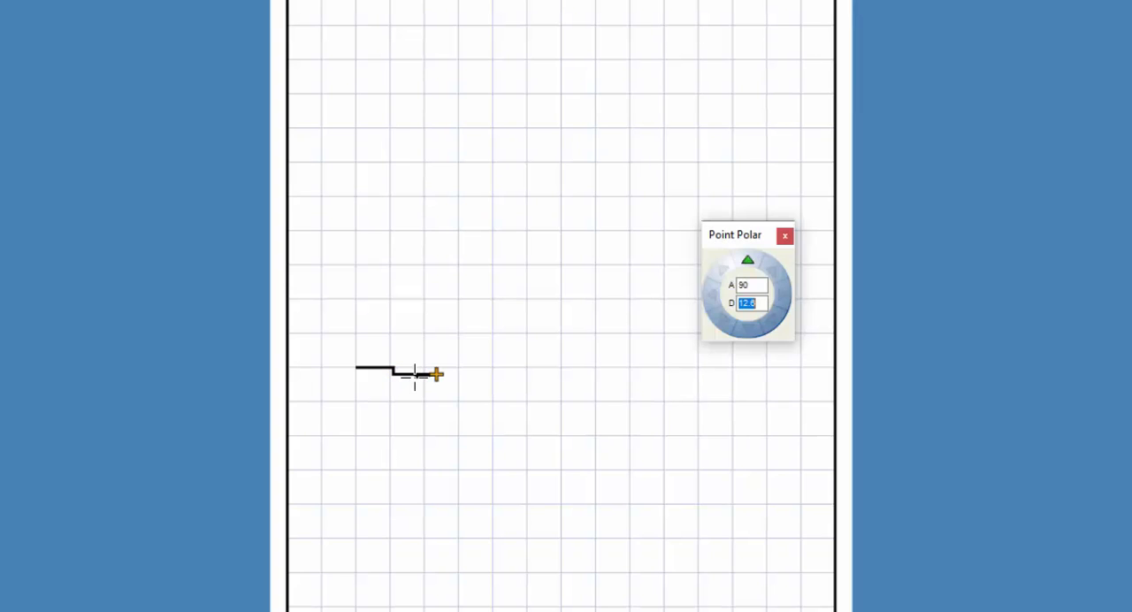
text(5.25)
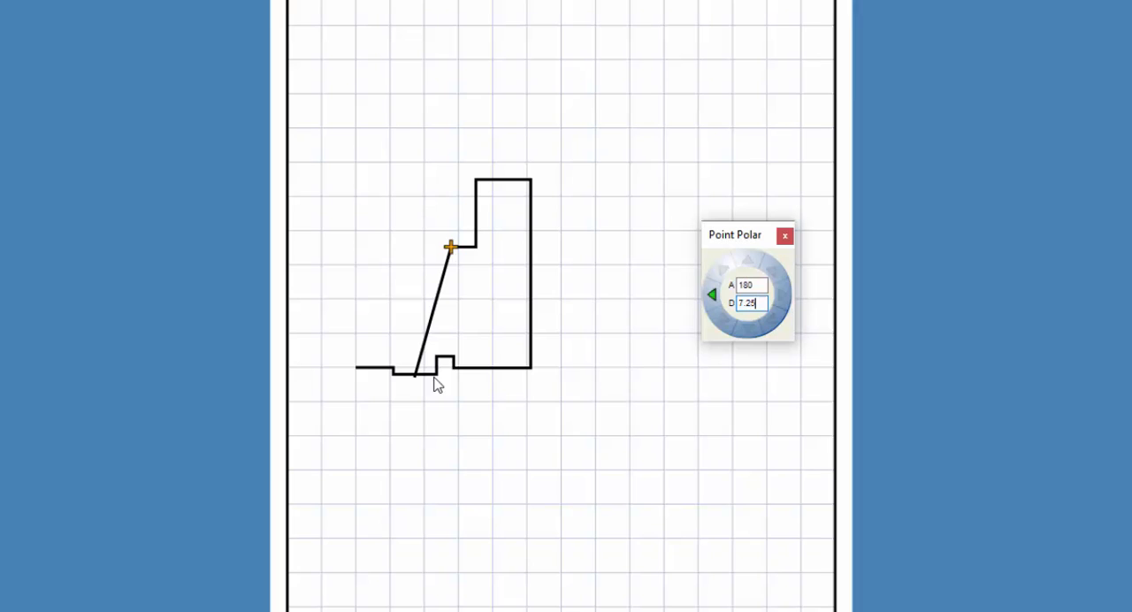
Run the top wall left at 180 degrees and start the 2.2 ft bay wall at 135 degrees
click(751, 285)
text(135)
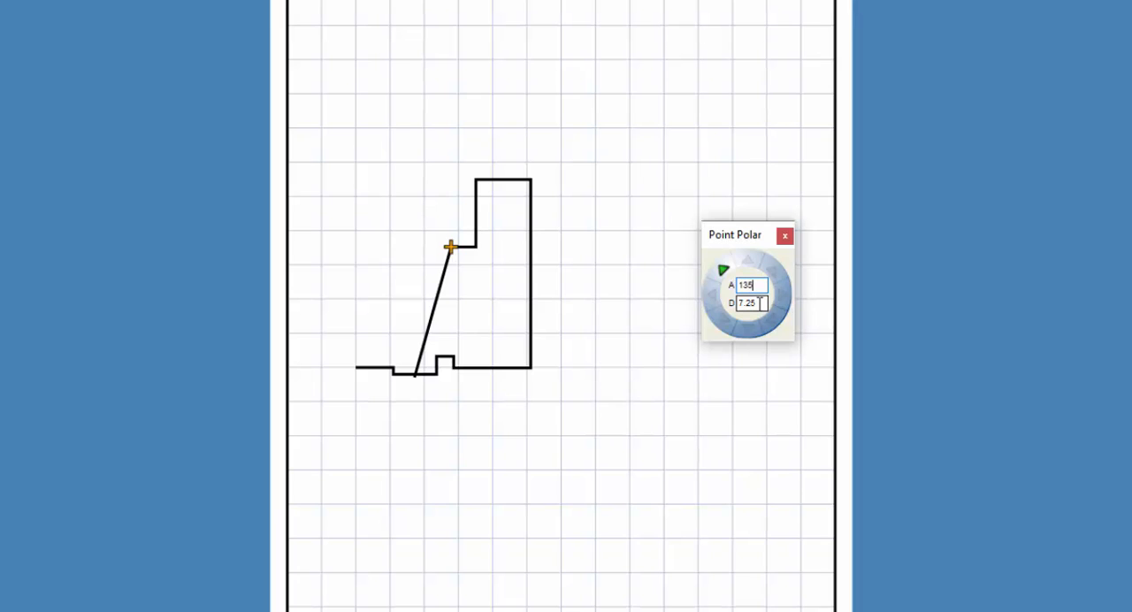
click(750, 302)
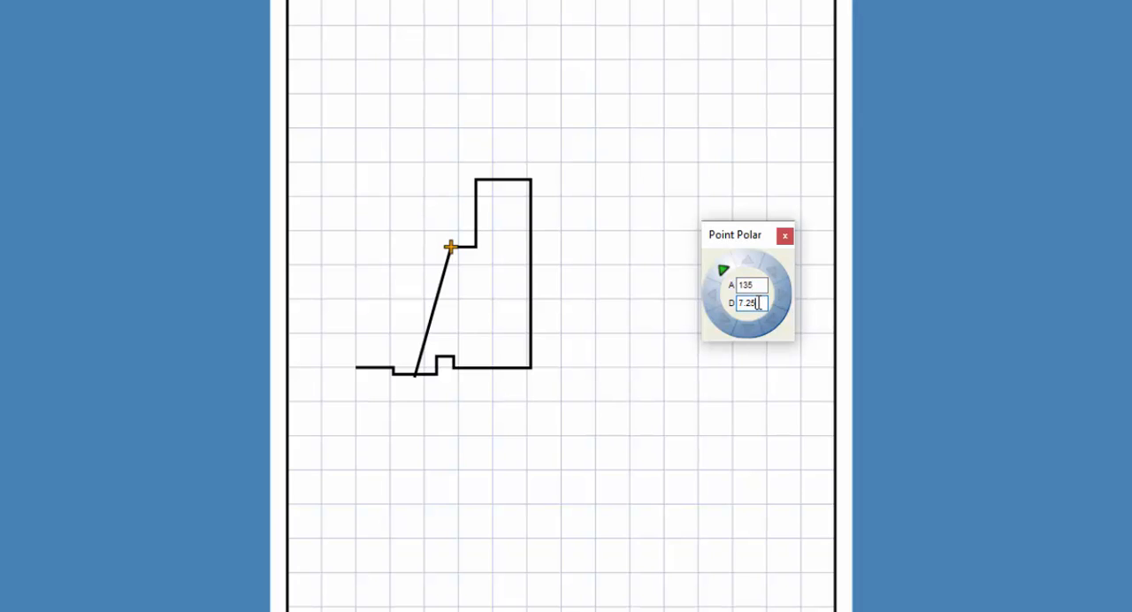
text(2.2)
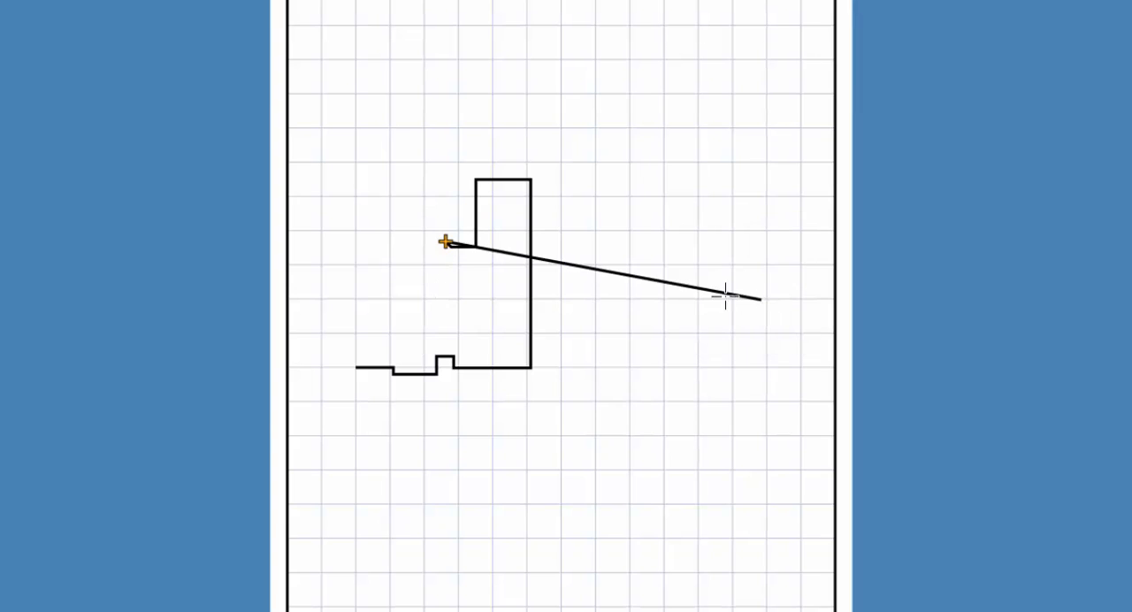
key(ctrl+z)
text(5)
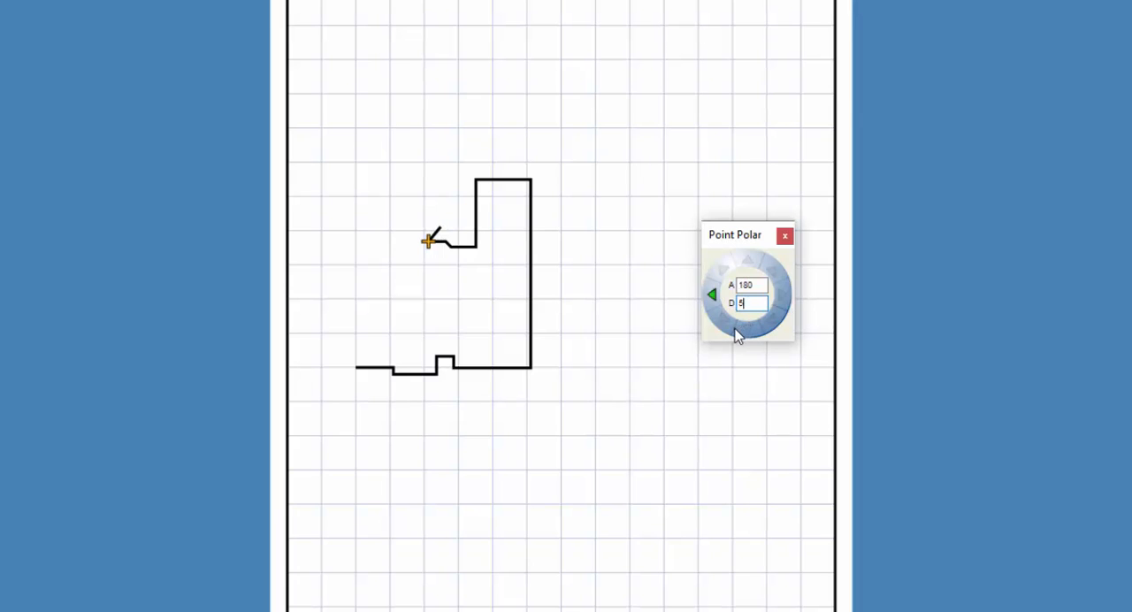
Add the bay window front, the 225-degree 2.25 ft return, and the remaining top wall lengths
click(746, 332)
text(22)
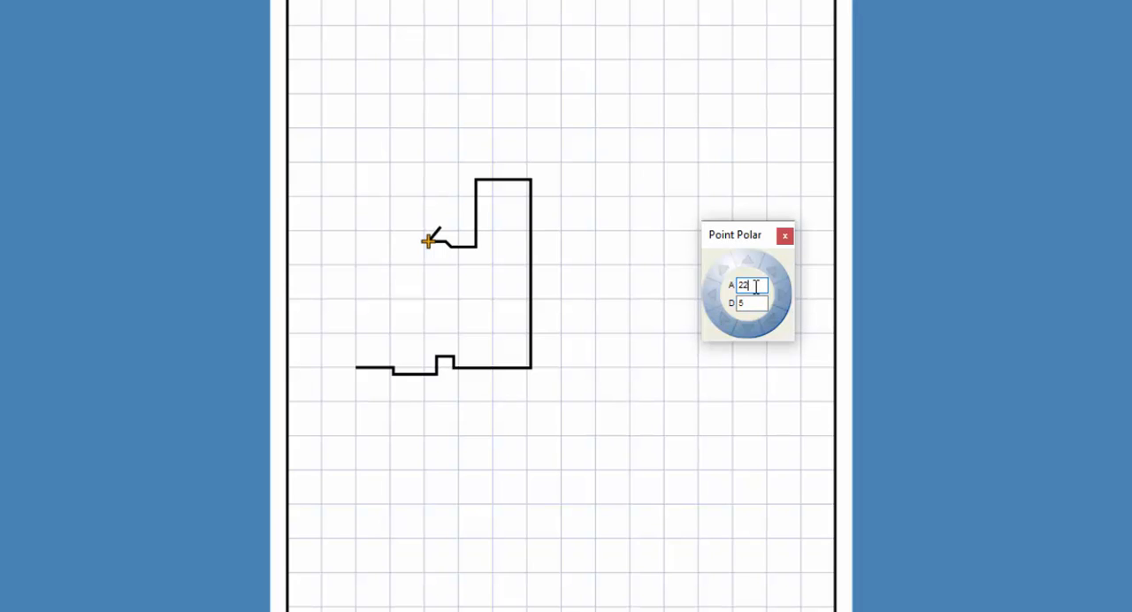
key(Backspace)
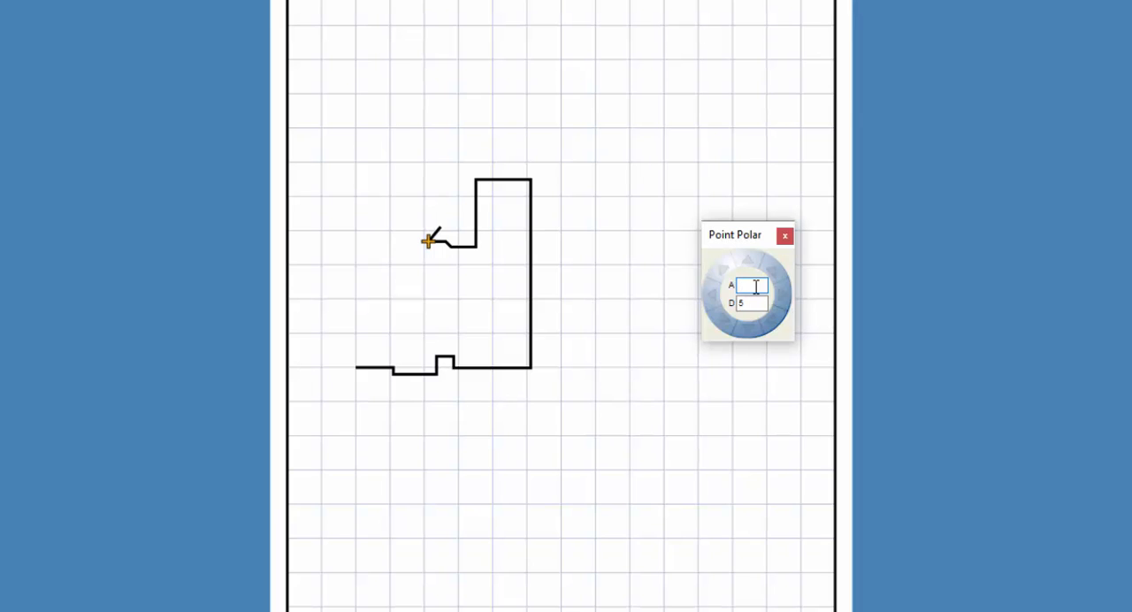
text(2)
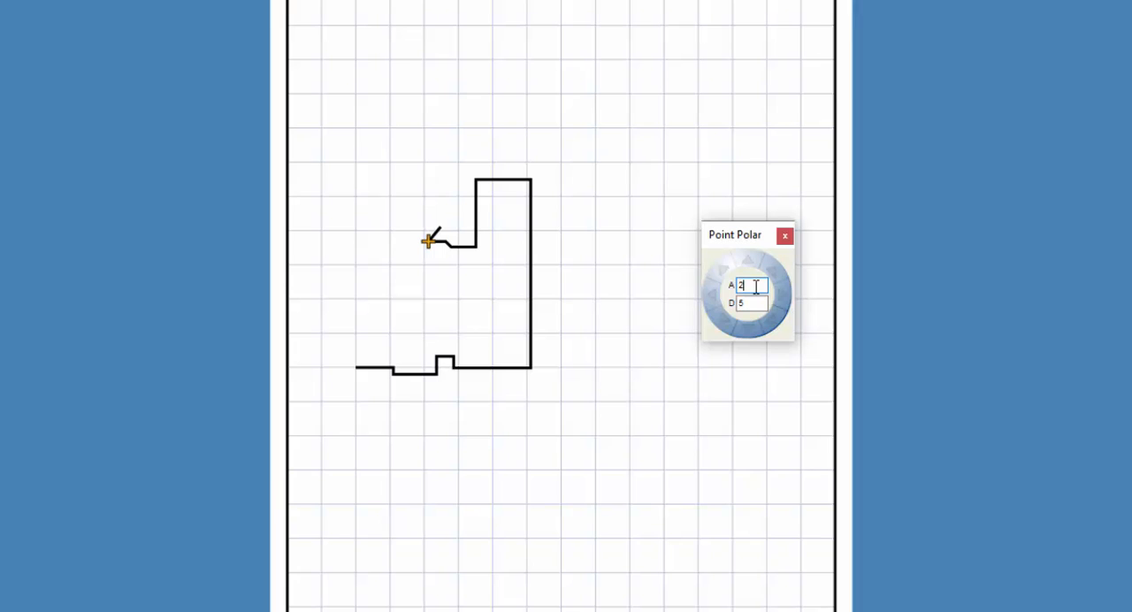
text(25)
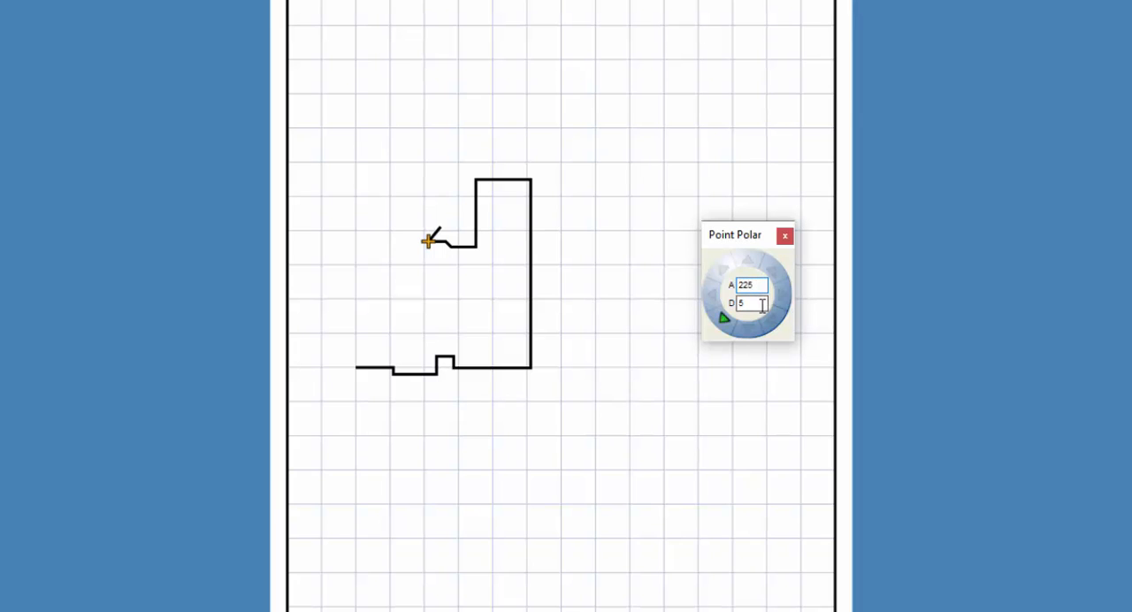
text(2.25)
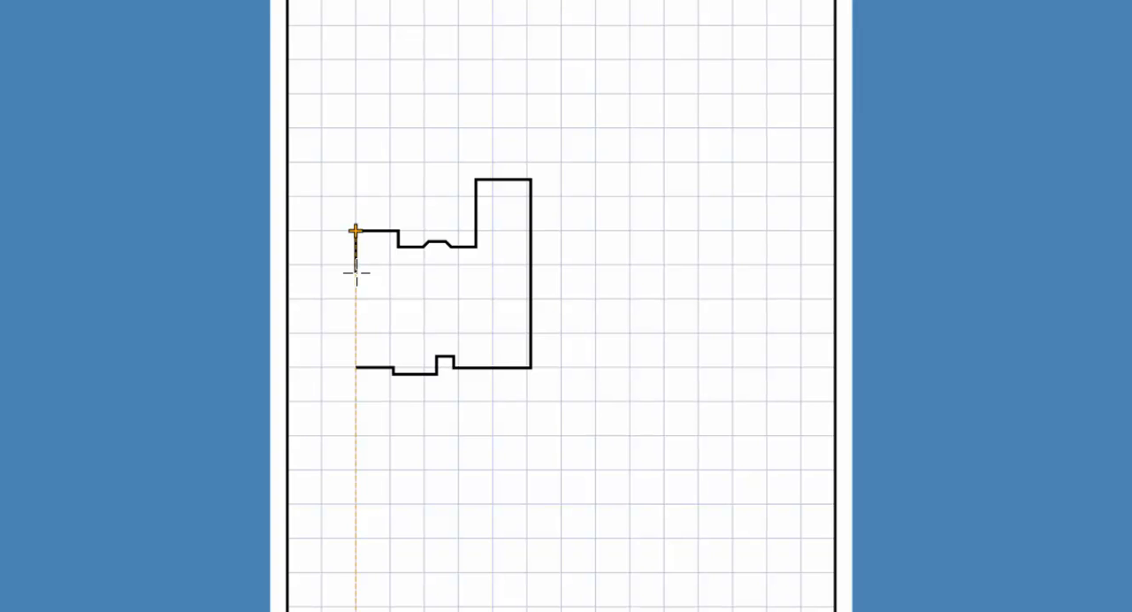
Snap the left wall down to the starting corner to close the house outline
click(343, 368)
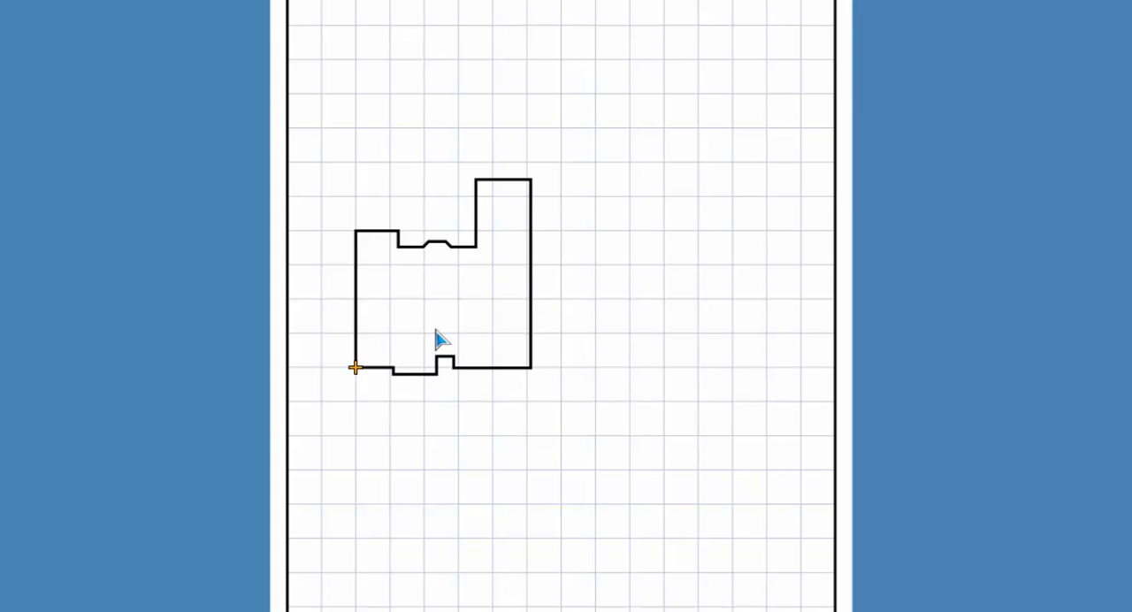
mouse_move(336, 254)
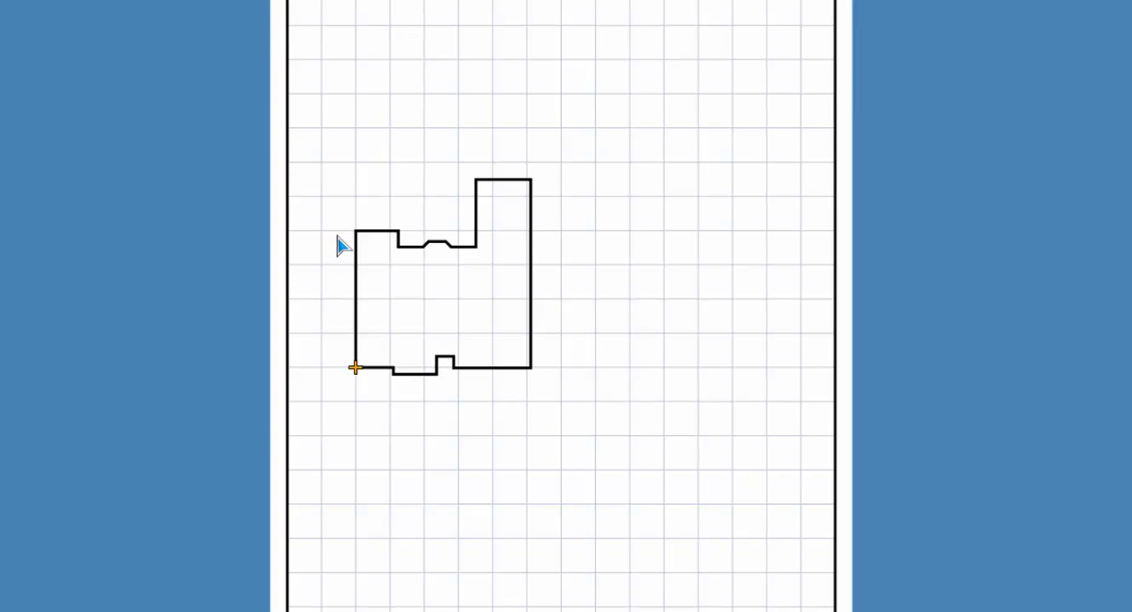
mouse_move(353, 237)
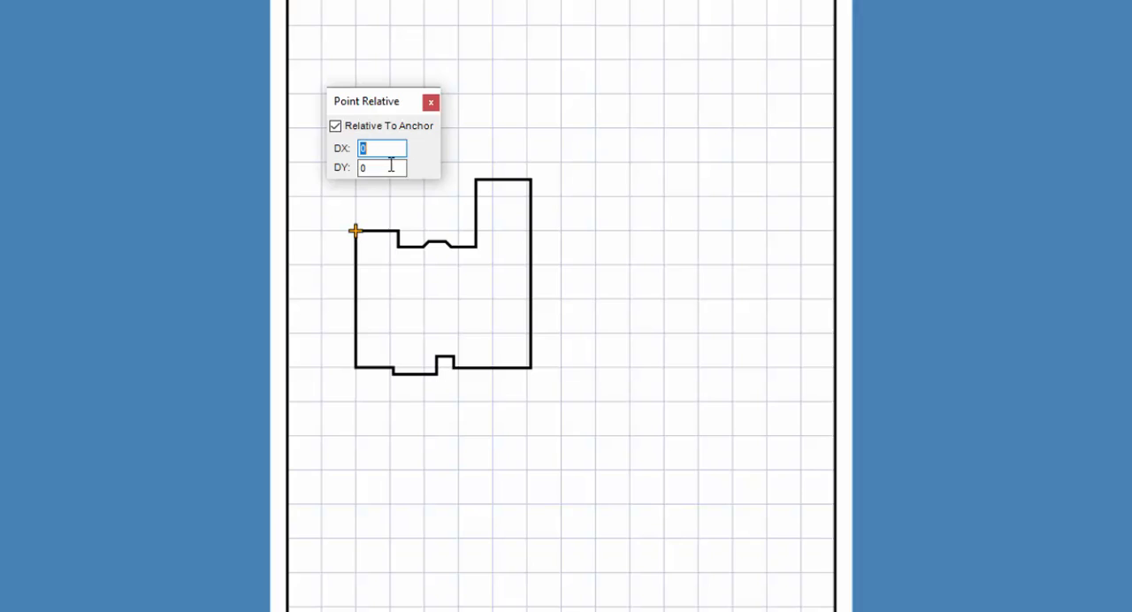
mouse_move(387, 149)
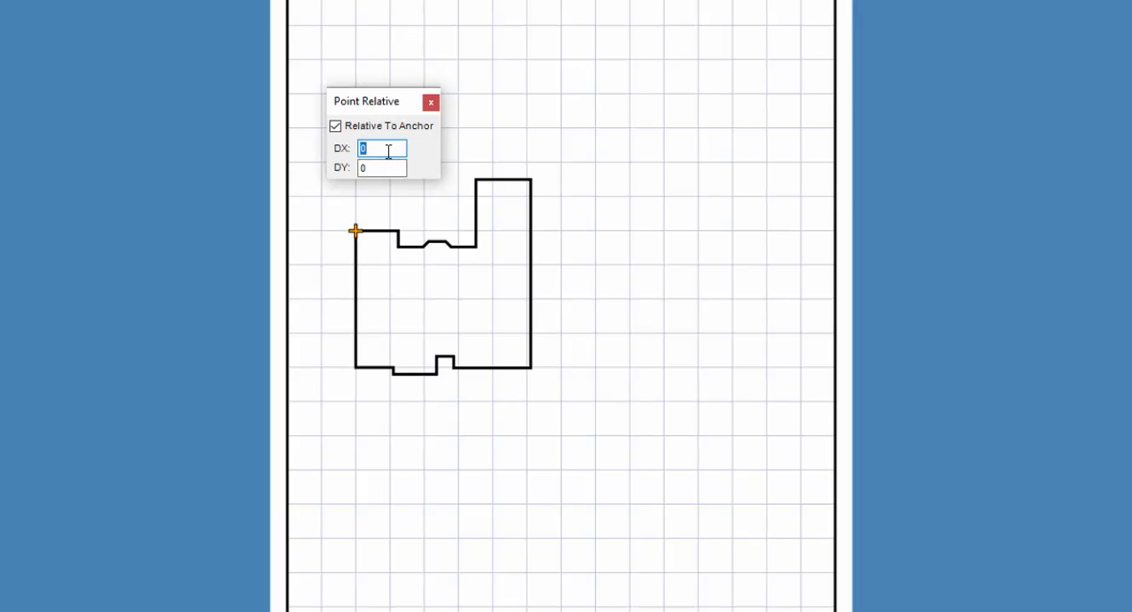
Place the garage start point relative to the anchor with DX 5 and DY 10
text(5)
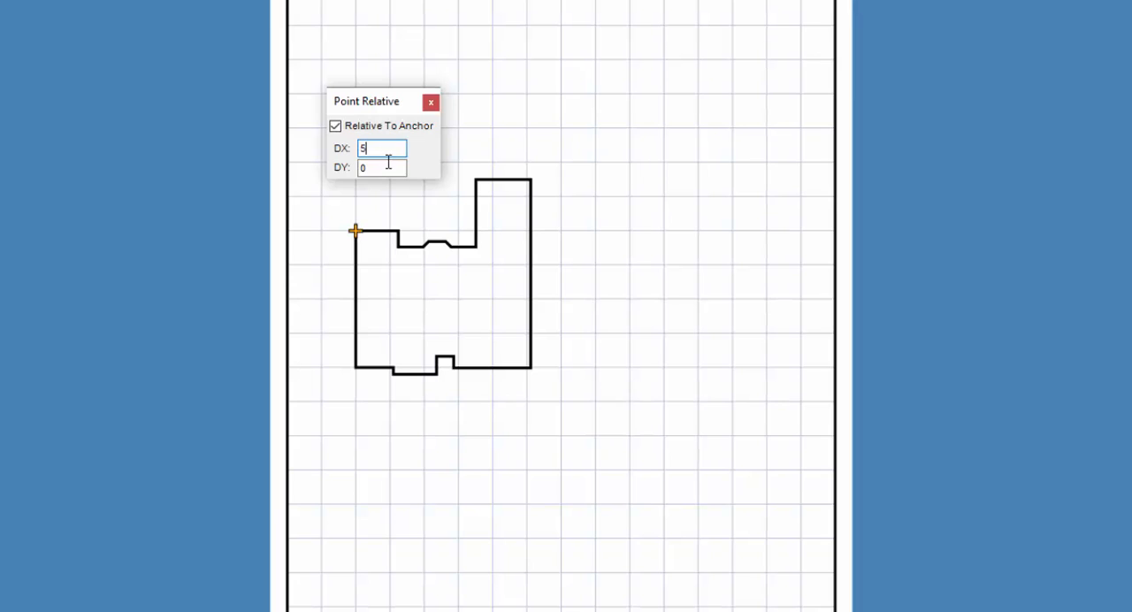
click(382, 166)
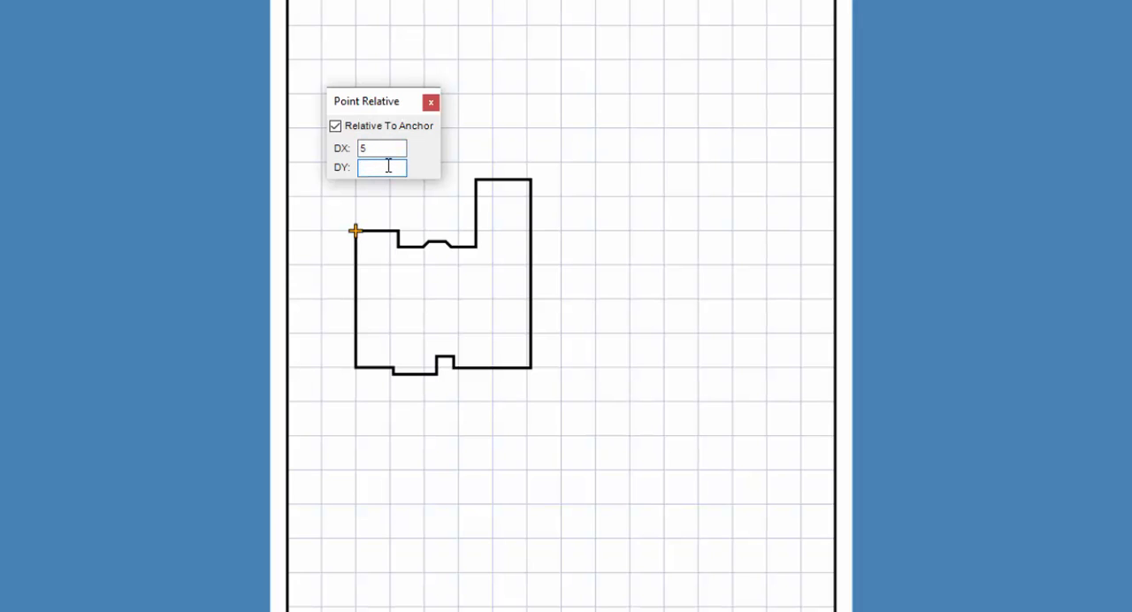
text(10)
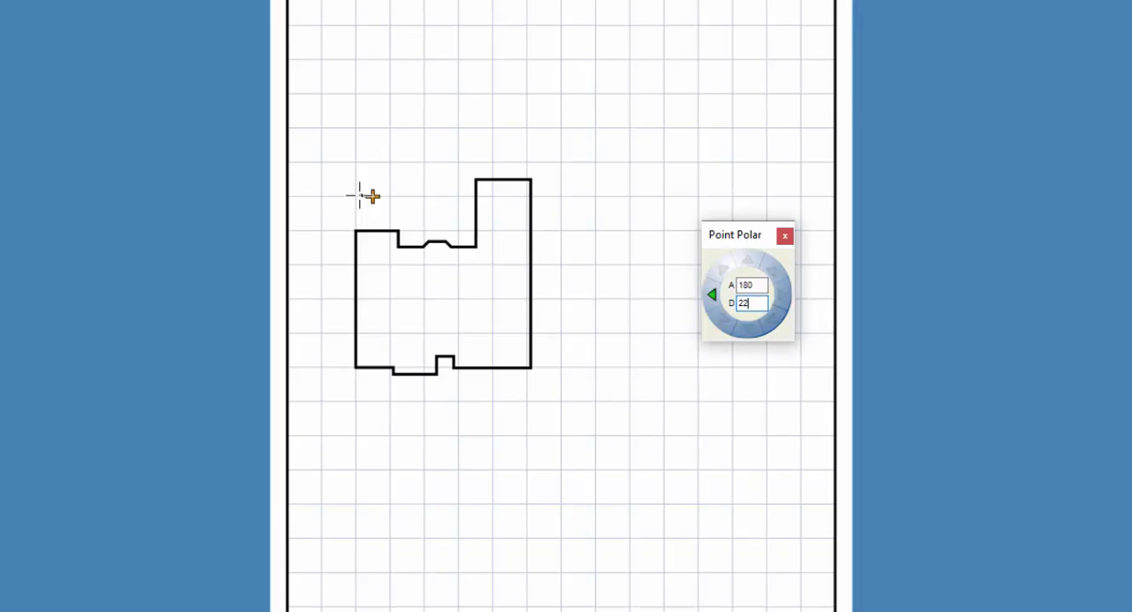
Lay down the 20 ft garage wall at 180 degrees and enter 20 for the next run
key(Return)
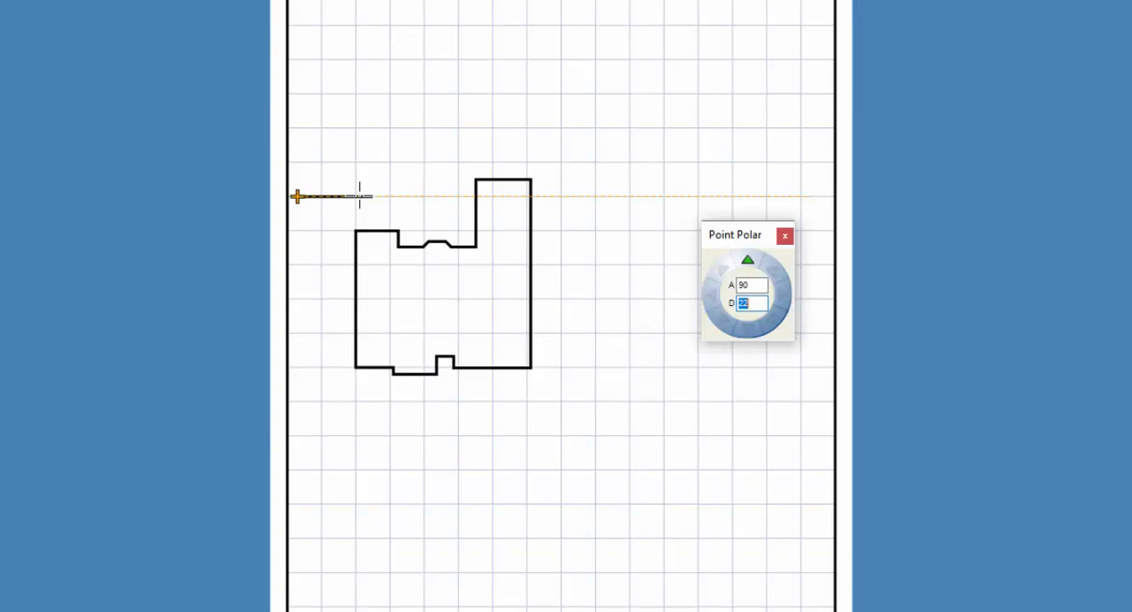
text(20)
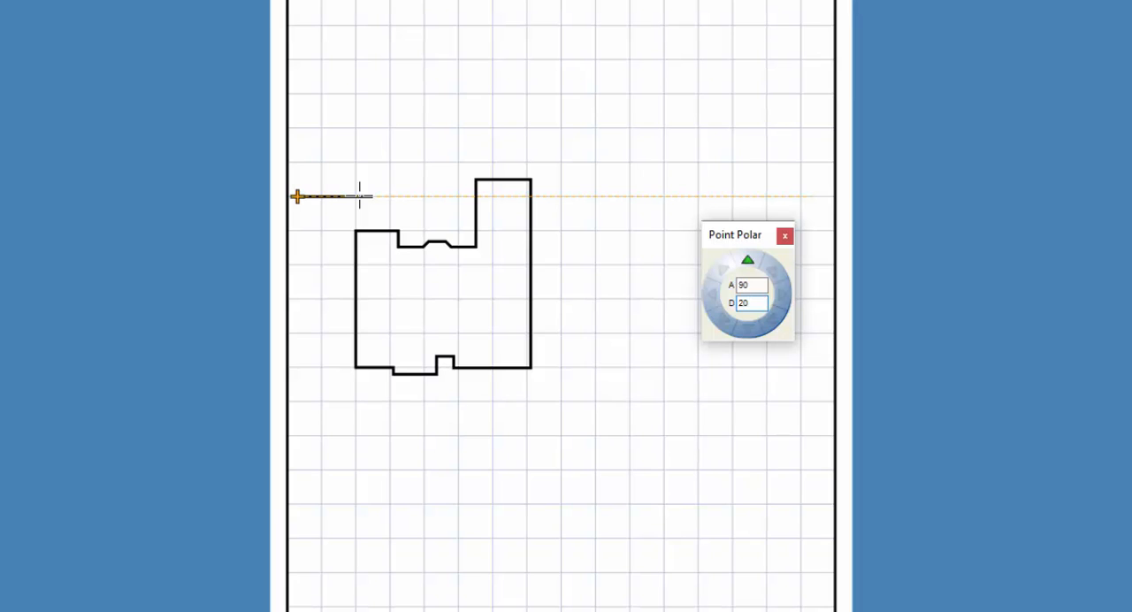